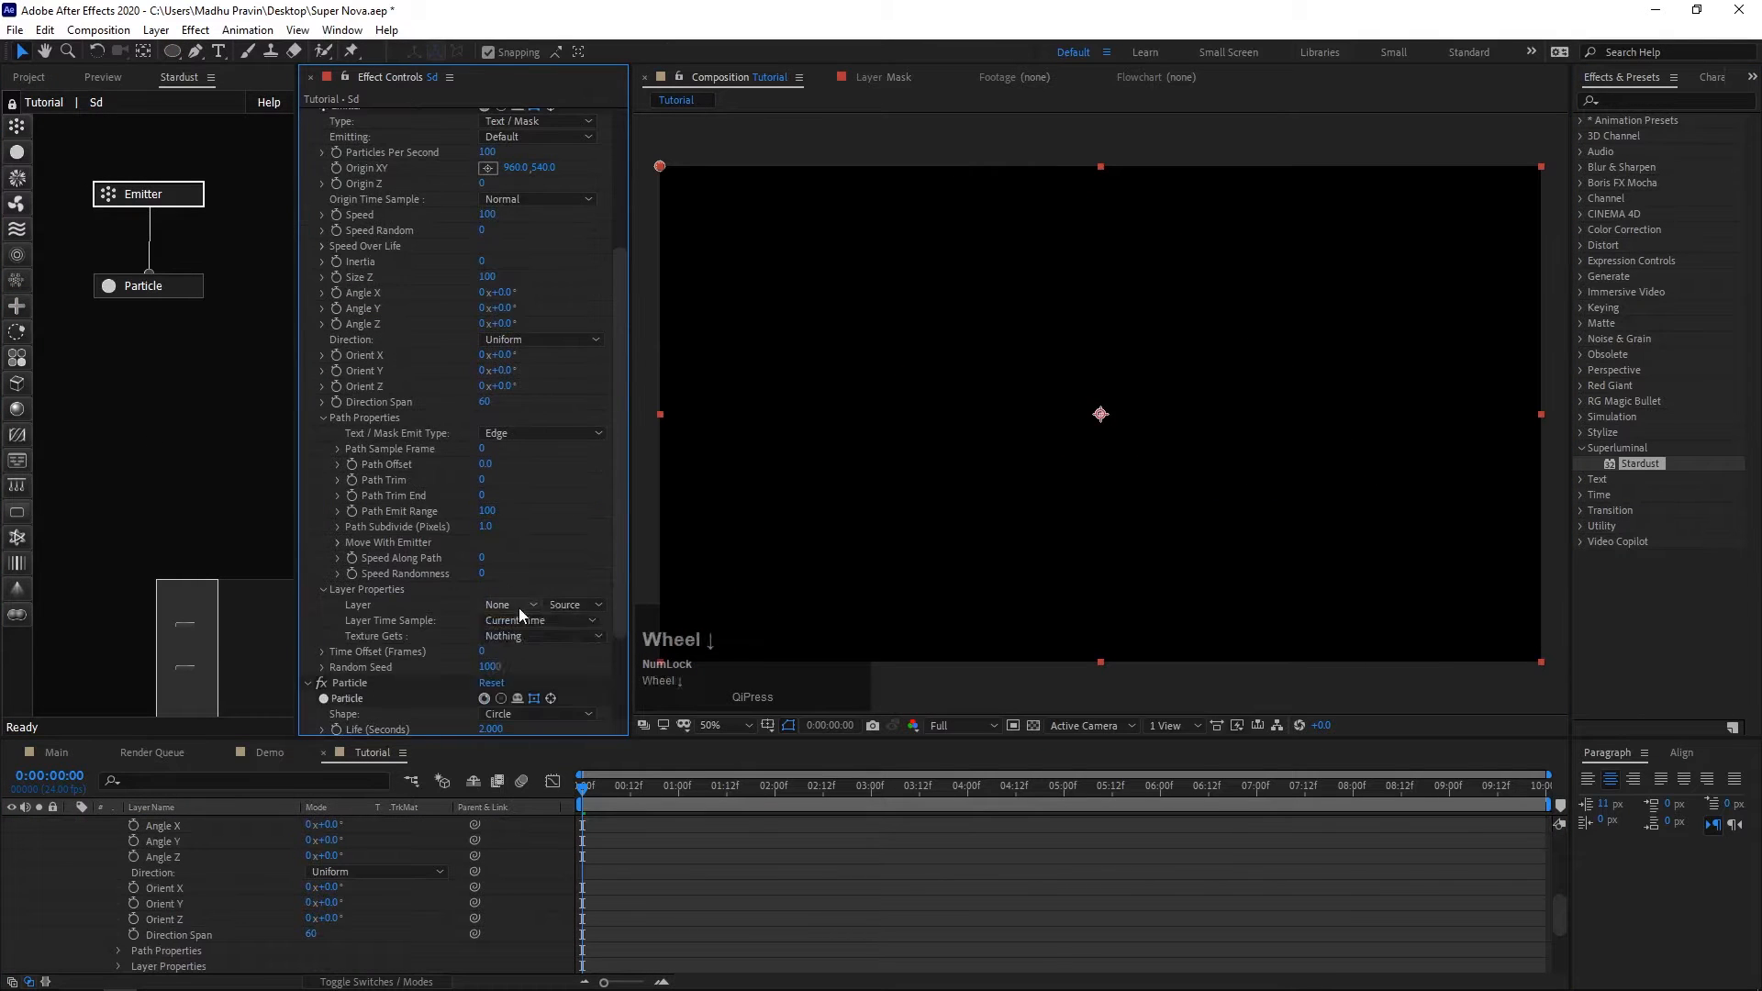
Set the Stardust emitter Direction to Outwards and raise the particle speed.
{"action": "left_click", "coordinate": [540, 477]}
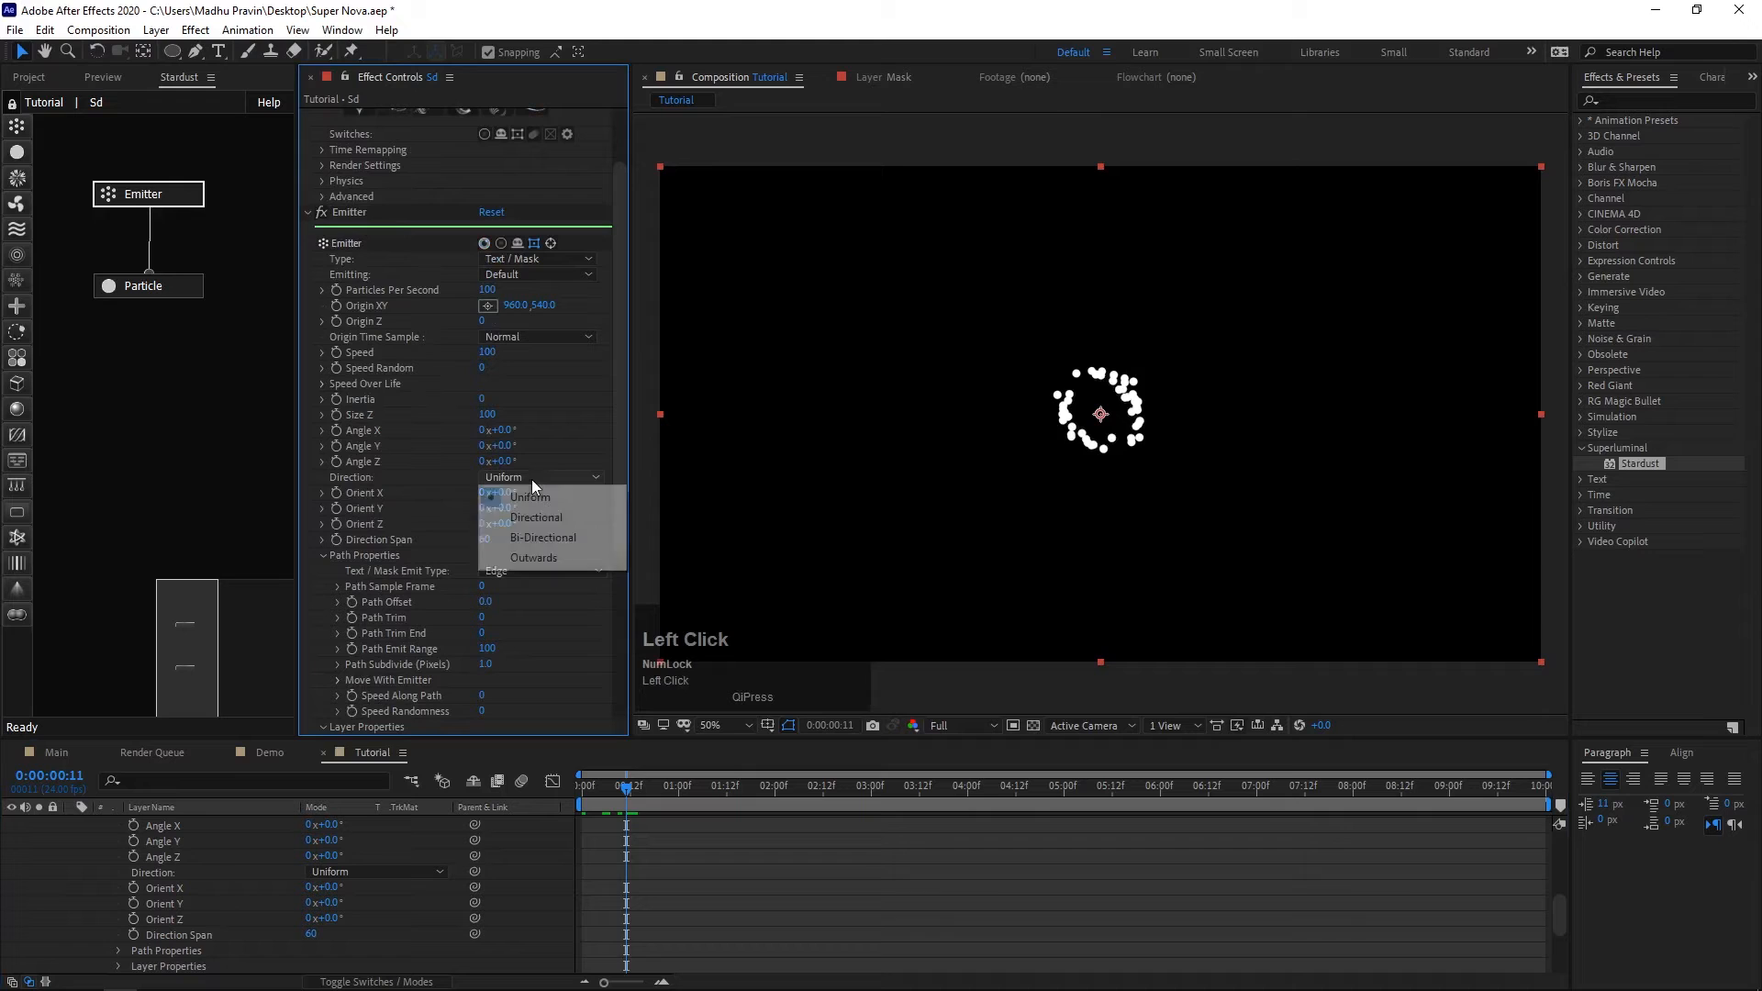
{"action": "left_click", "coordinate": [532, 558]}
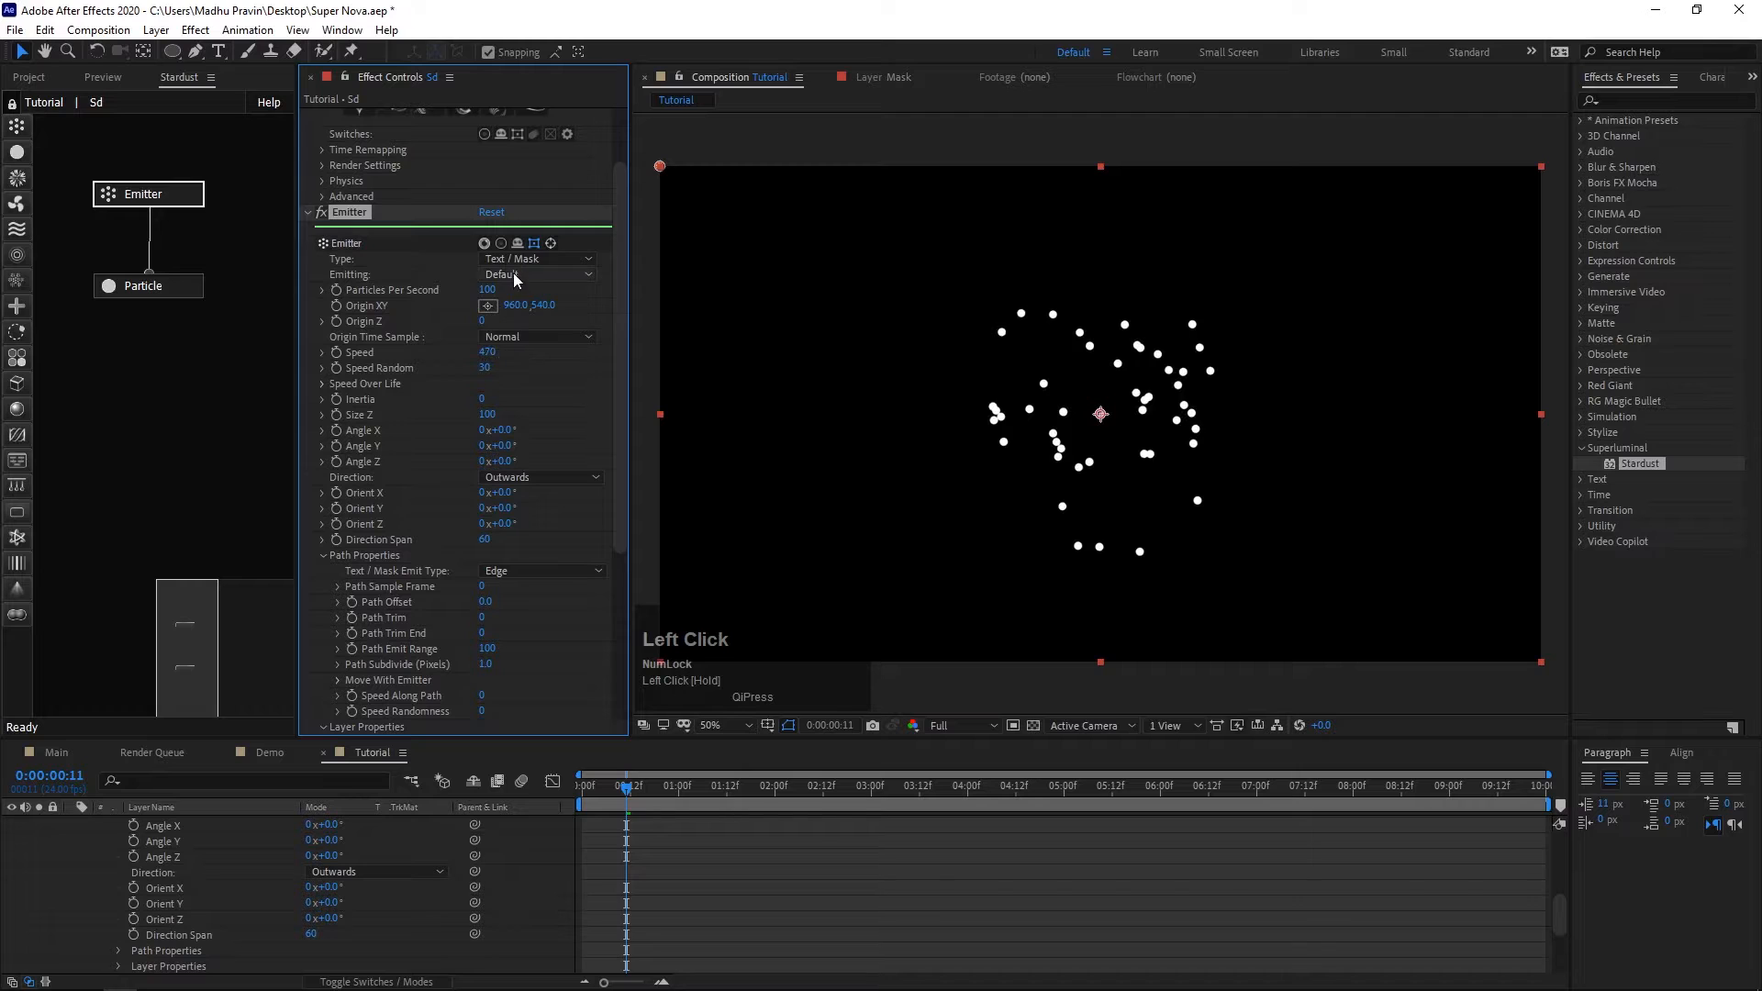
{"action": "left_click", "coordinate": [539, 274]}
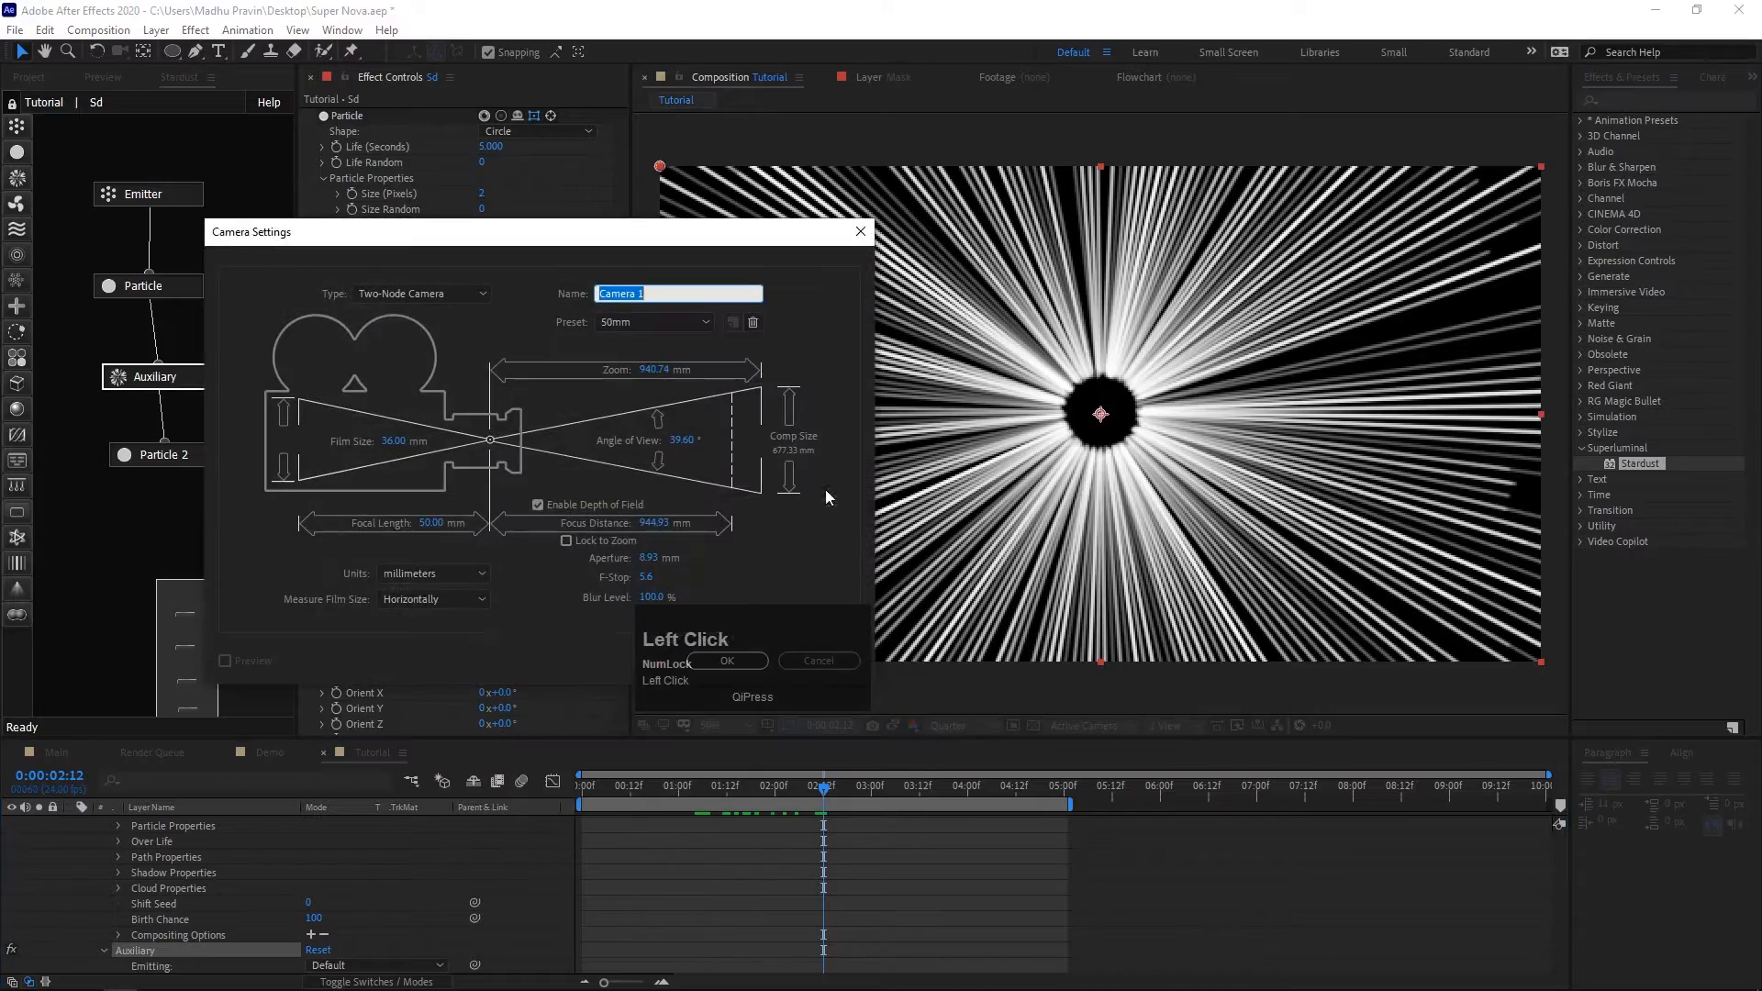
Add a new camera layer to the composition.
{"action": "left_click", "coordinate": [727, 661]}
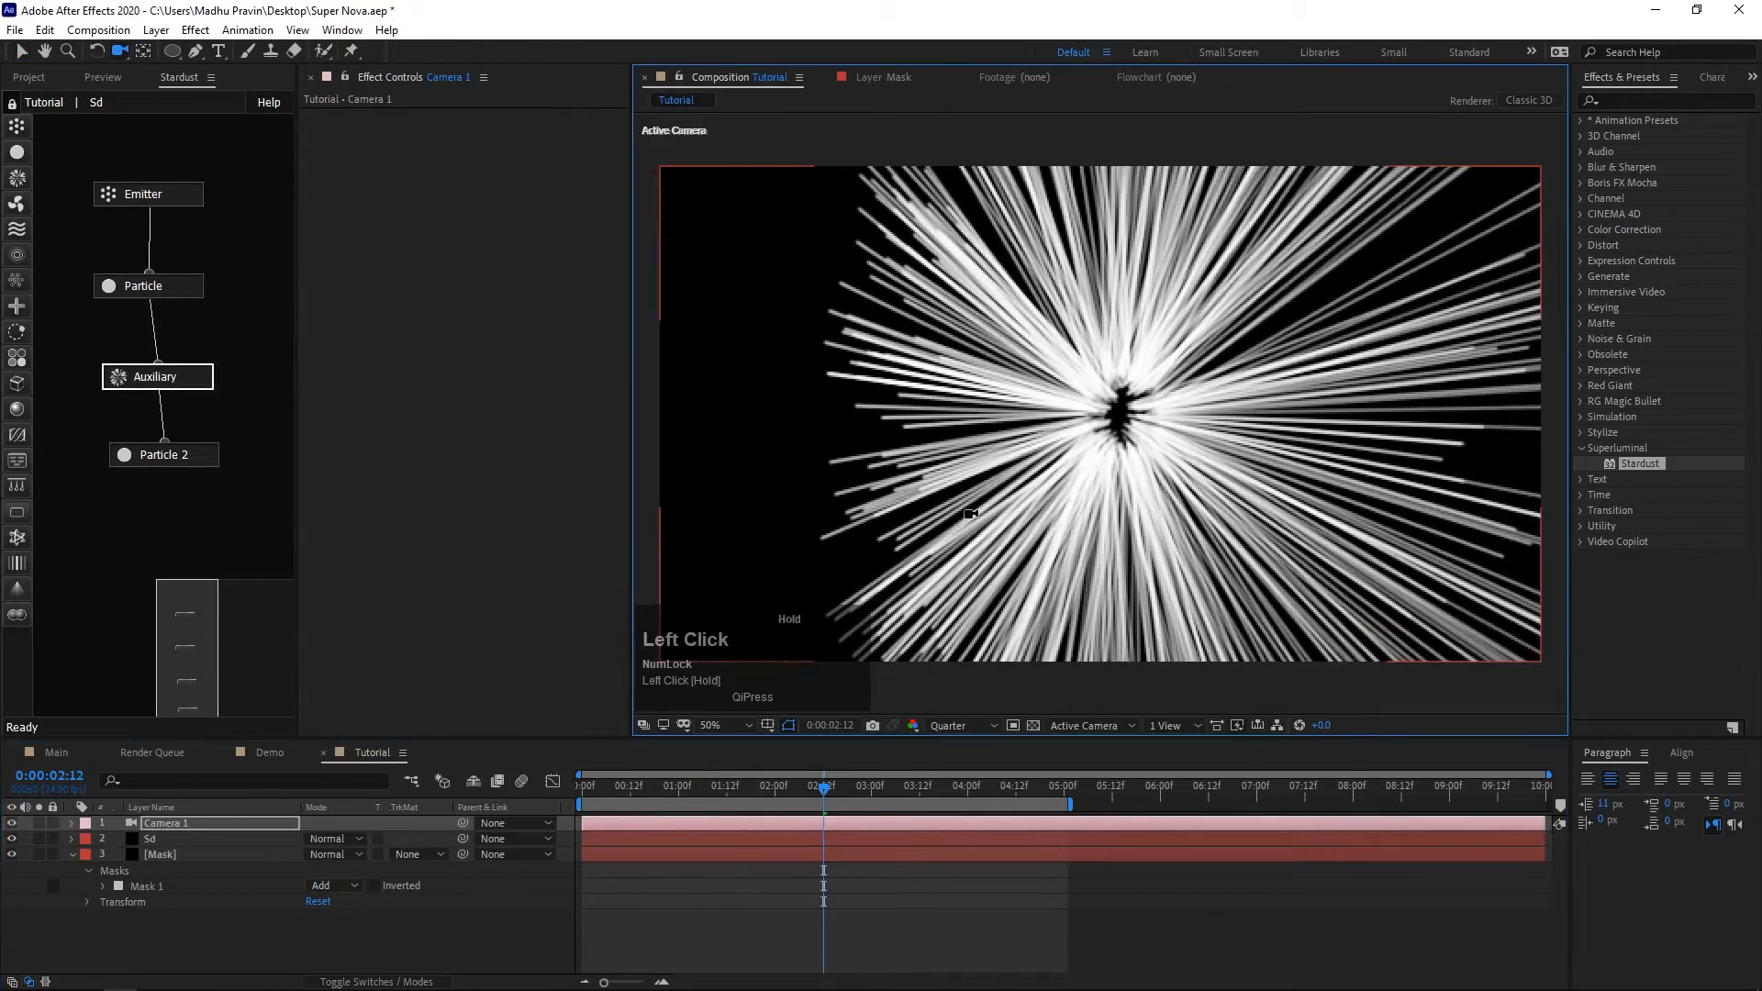
{"action": "left_click", "coordinate": [149, 839]}
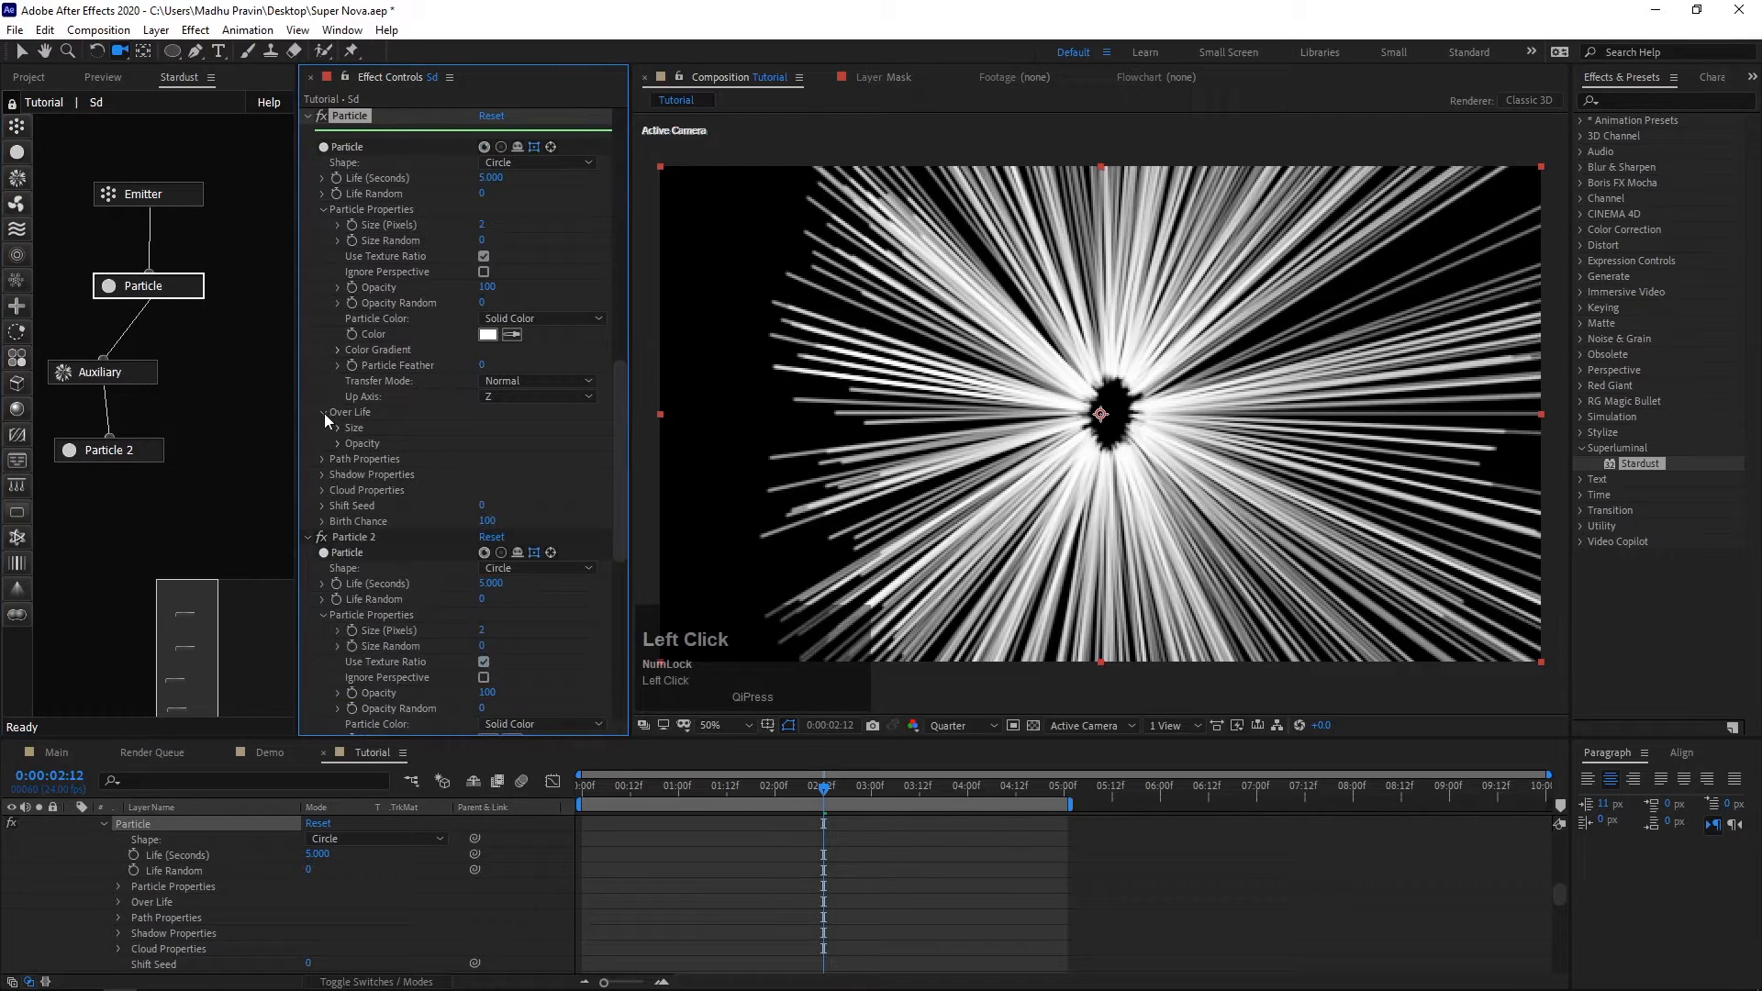
Colour the particles Random From Gradient with a golden orange gradient stop.
{"action": "left_click", "coordinate": [540, 318]}
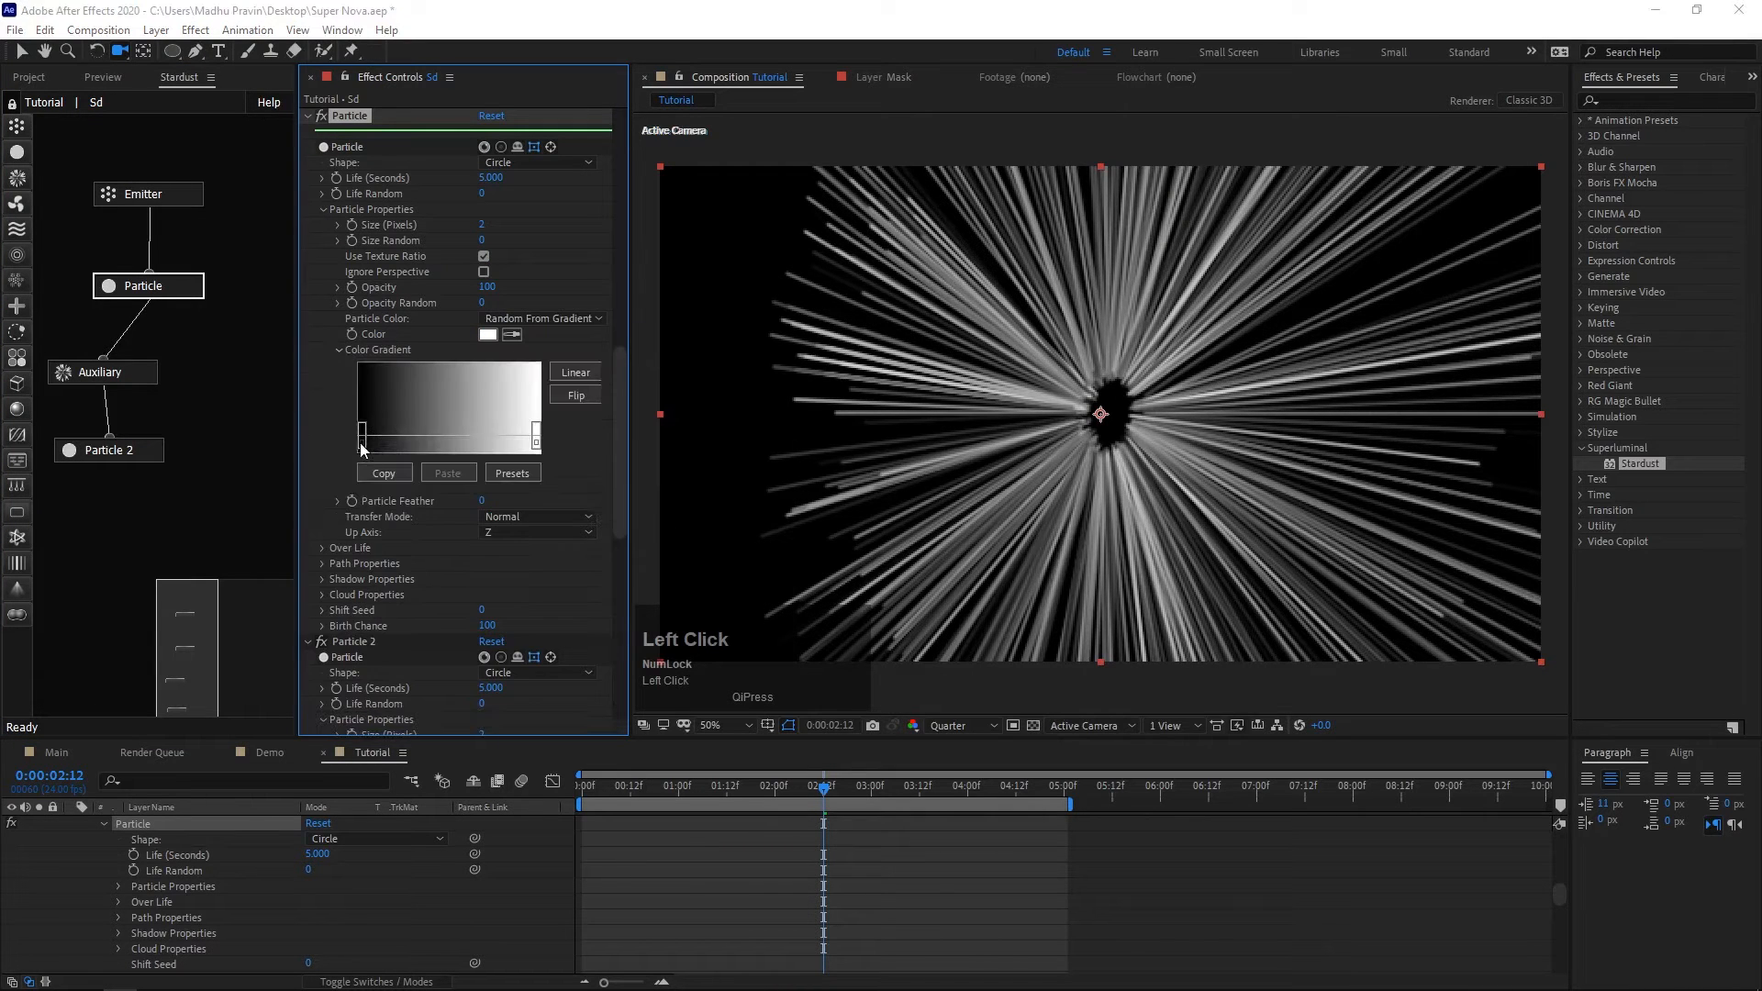
{"action": "left_click", "coordinate": [488, 334]}
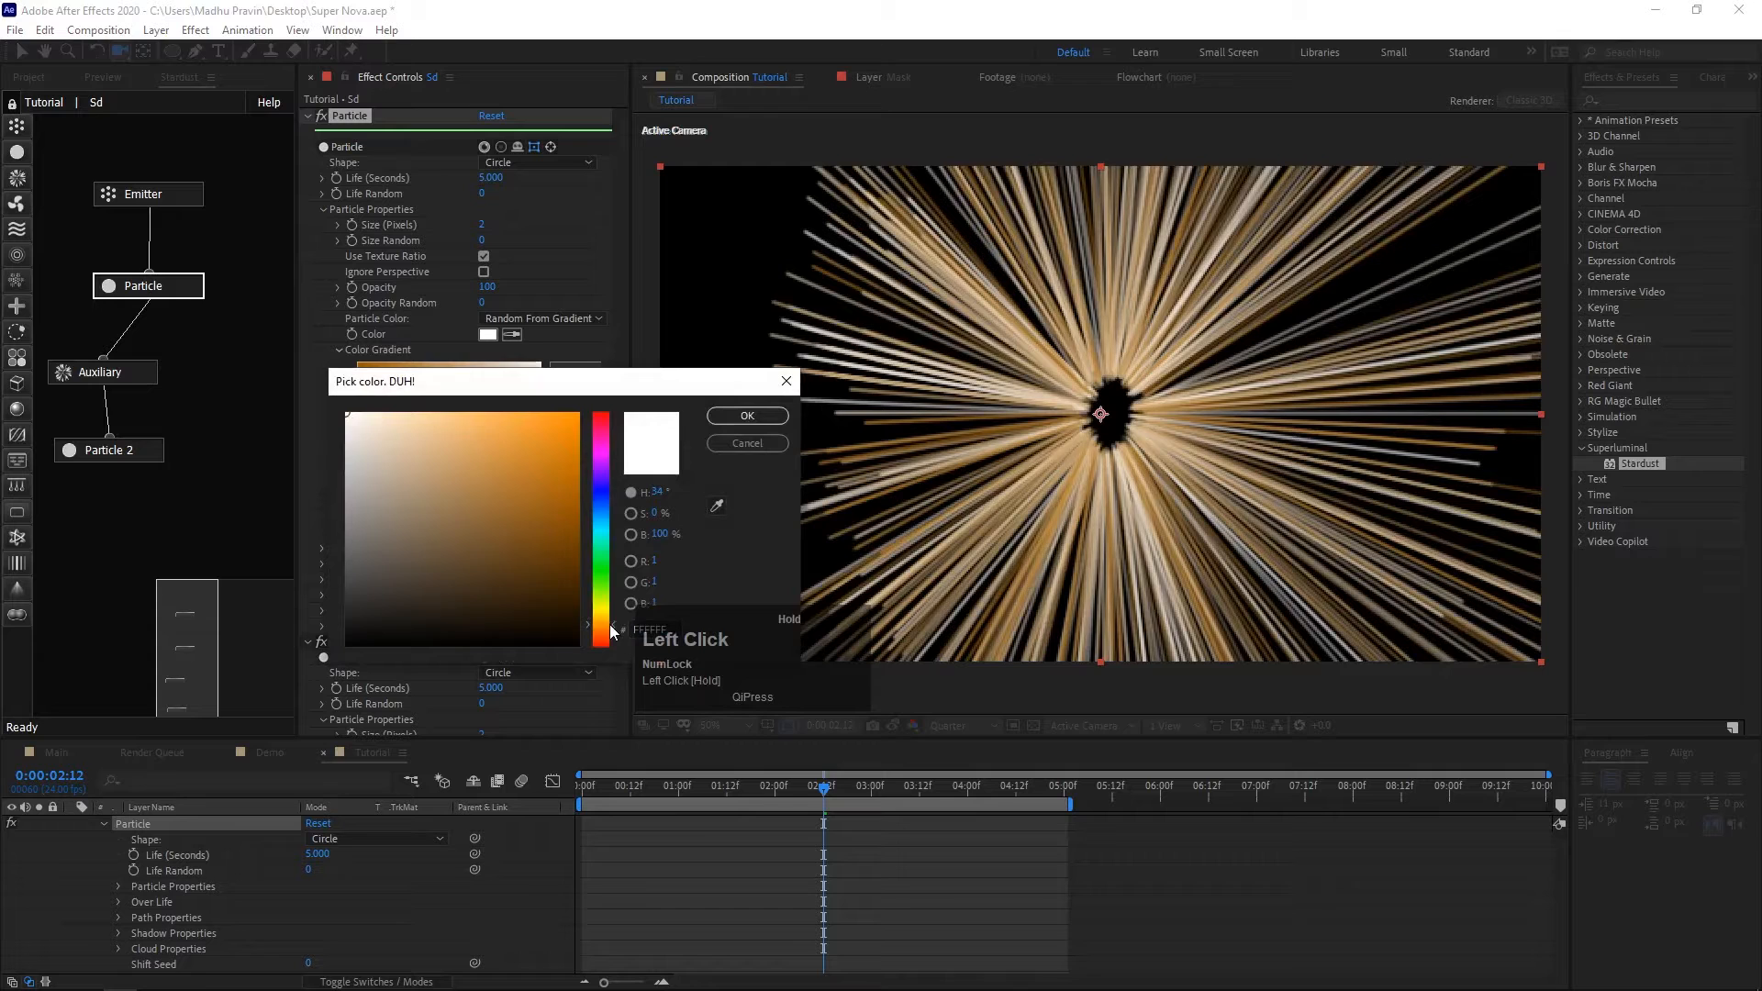
{"action": "left_click", "coordinate": [747, 415]}
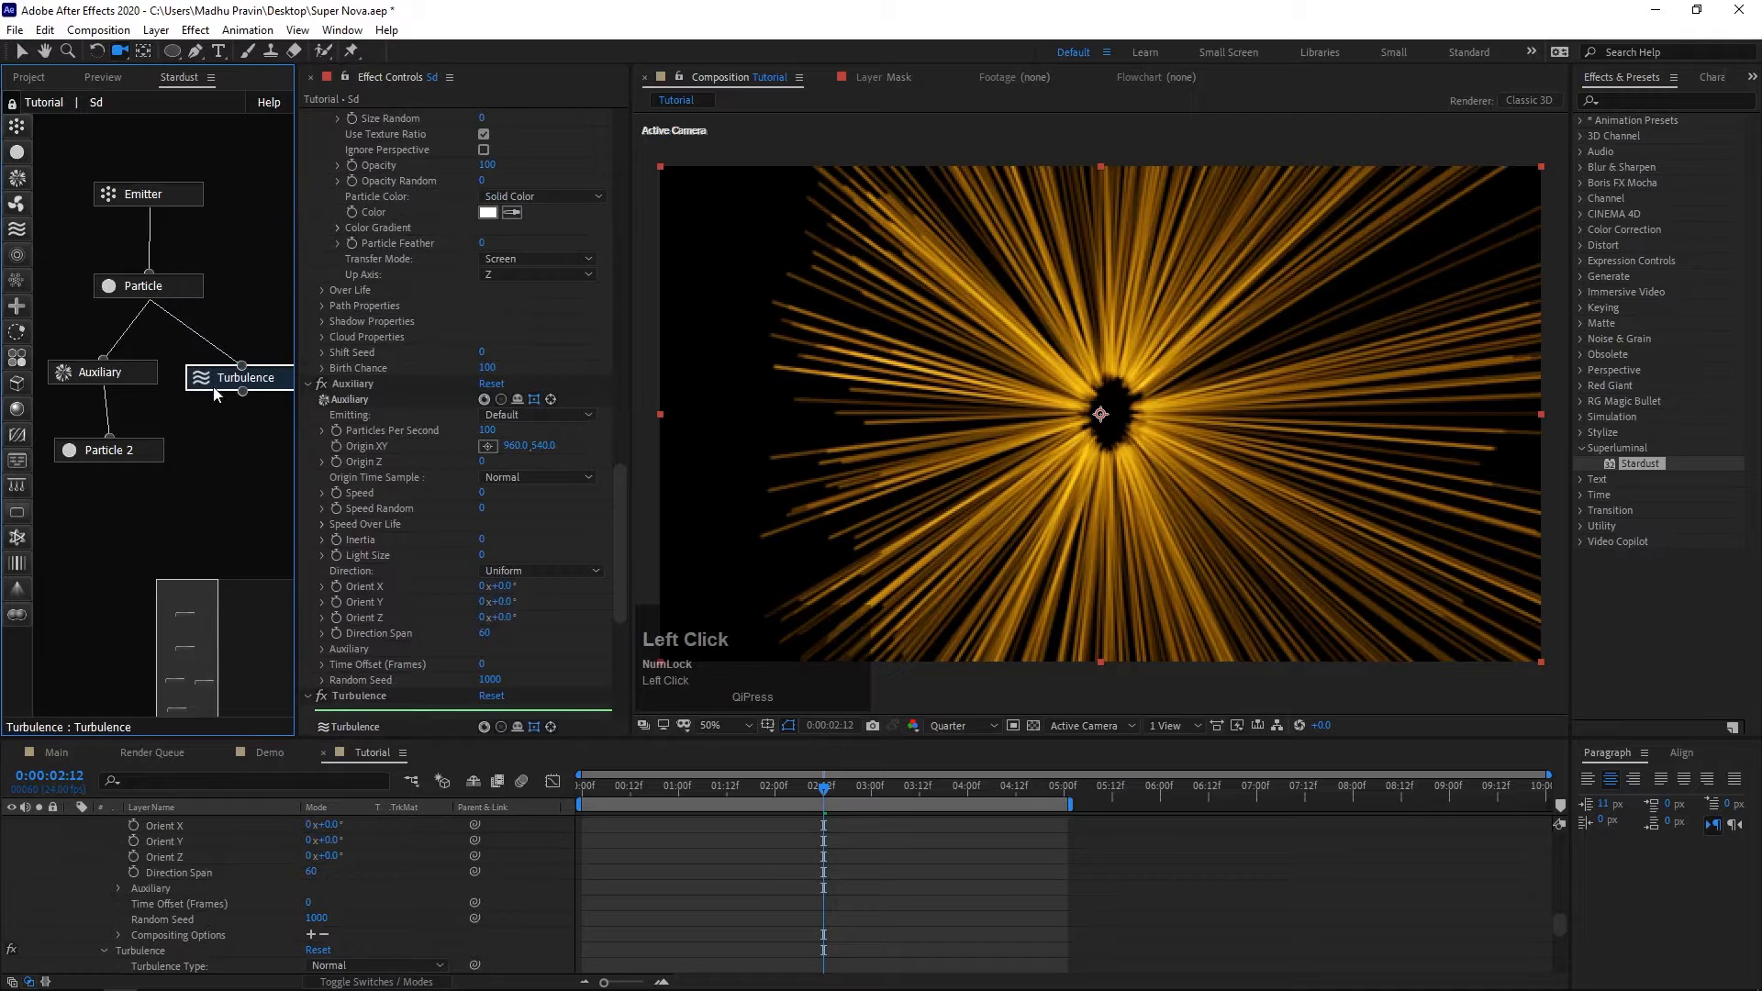
Set the Turbulence node to One Side type along Axis X.
{"action": "scroll", "scroll_direction": "down", "scroll_amount": 3}
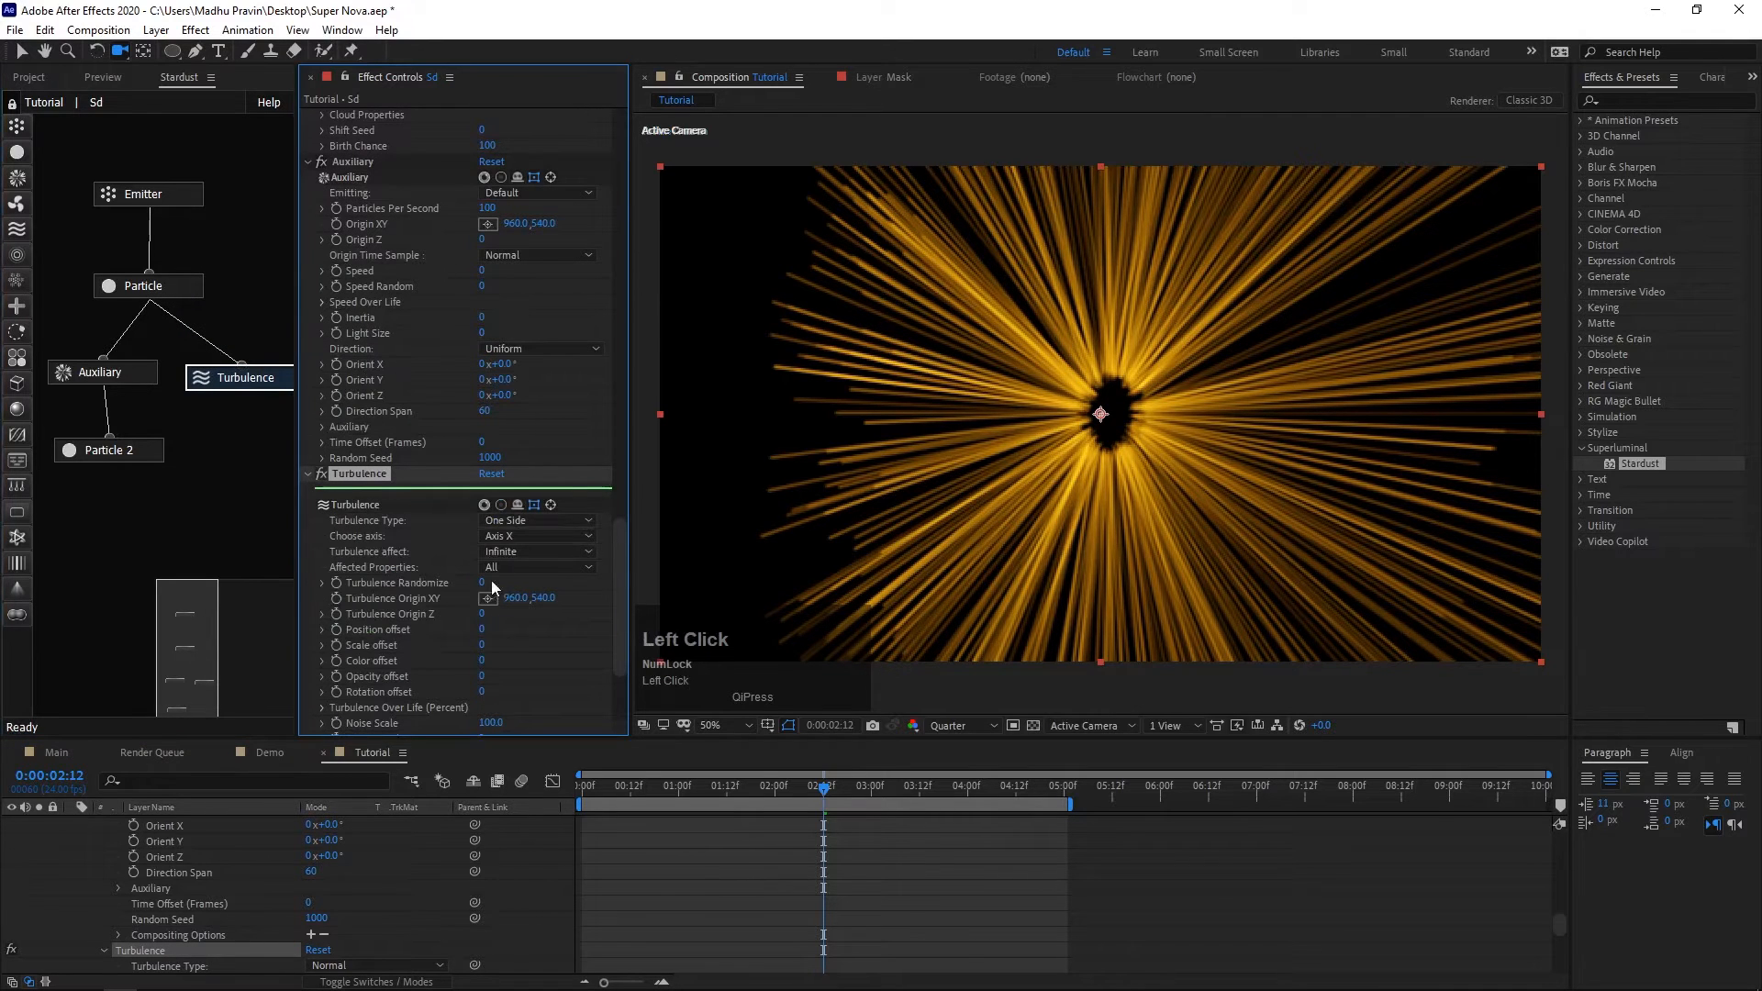
{"action": "left_click", "coordinate": [538, 536]}
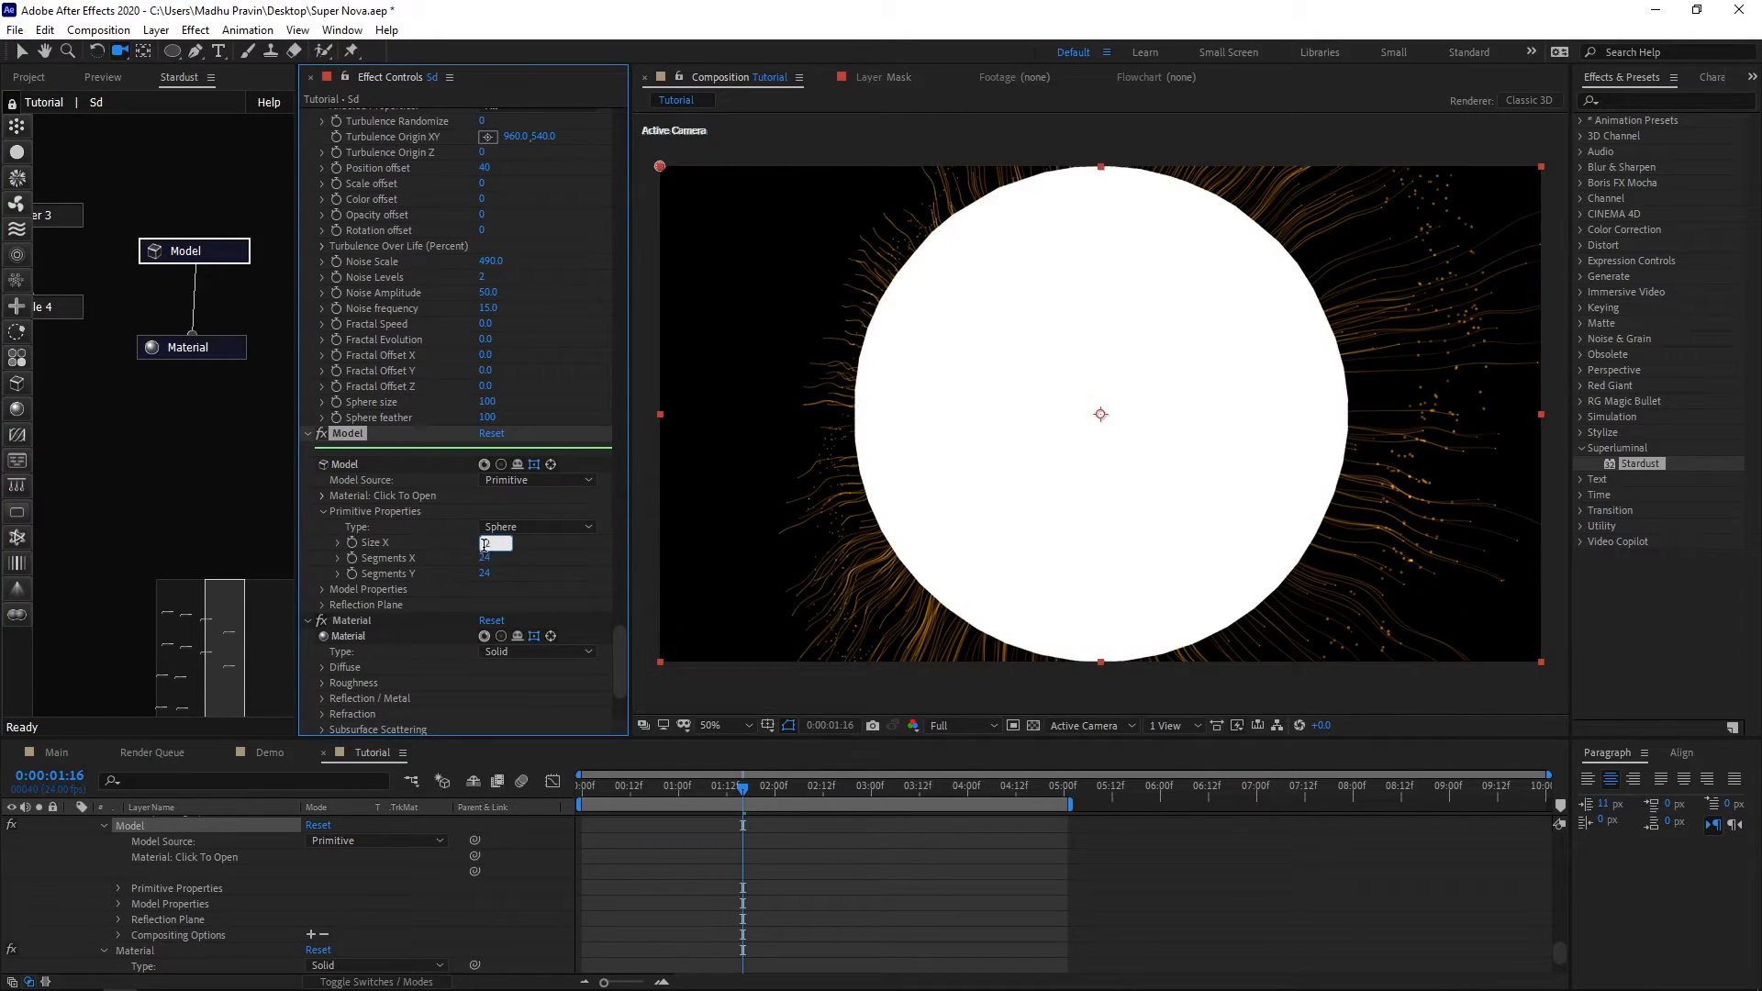
Set the sphere Model's Size X to 200.
{"action": "type", "text": "200"}
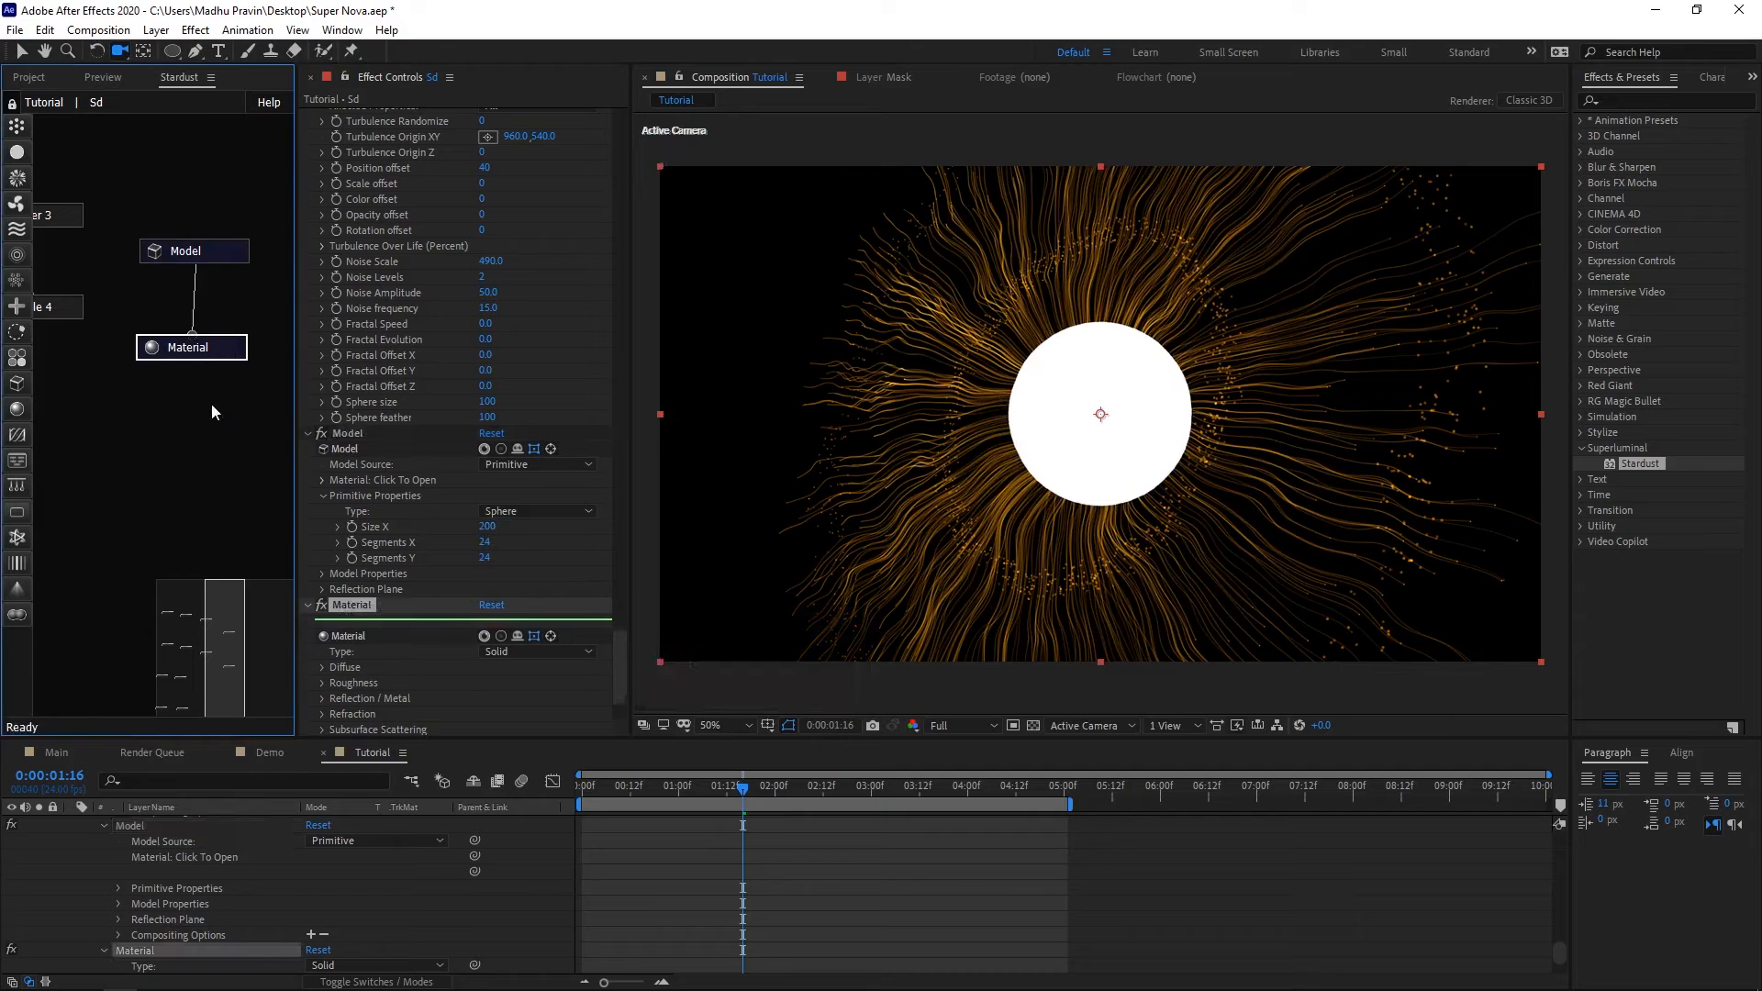
{"action": "left_click", "coordinate": [191, 346]}
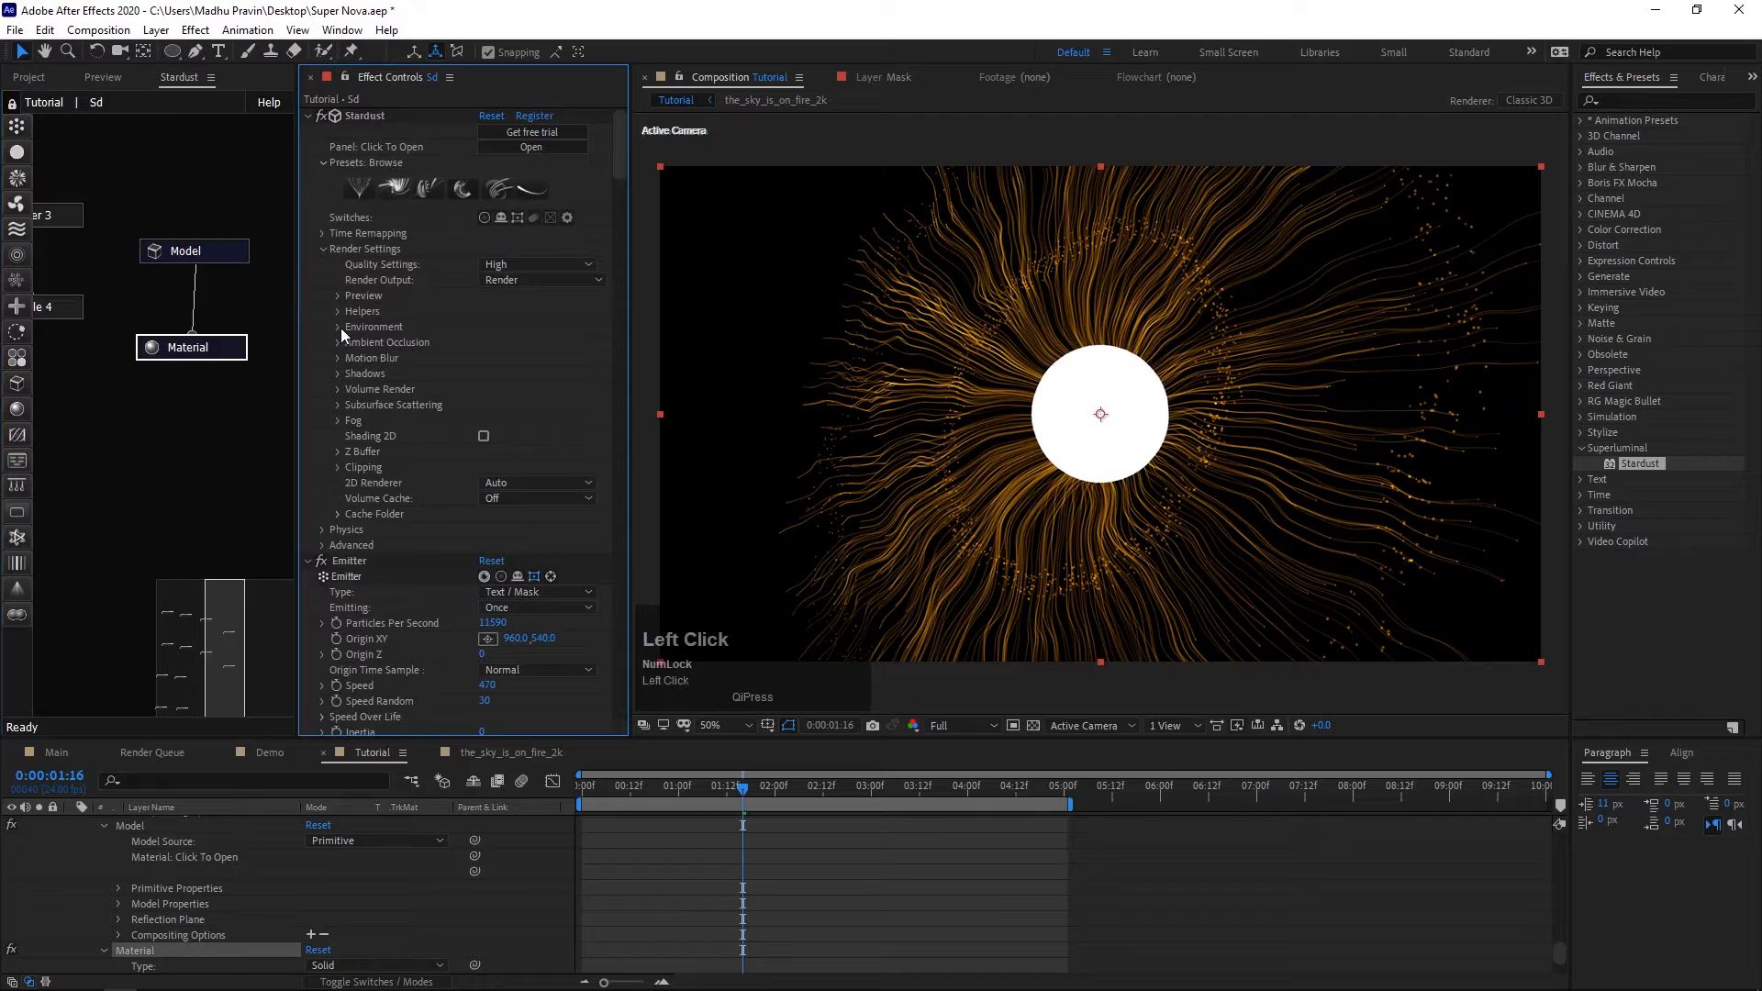
Give the sphere a dark brown diffuse colour and rotate the sky environment via Orient Y.
{"action": "left_click", "coordinate": [337, 327]}
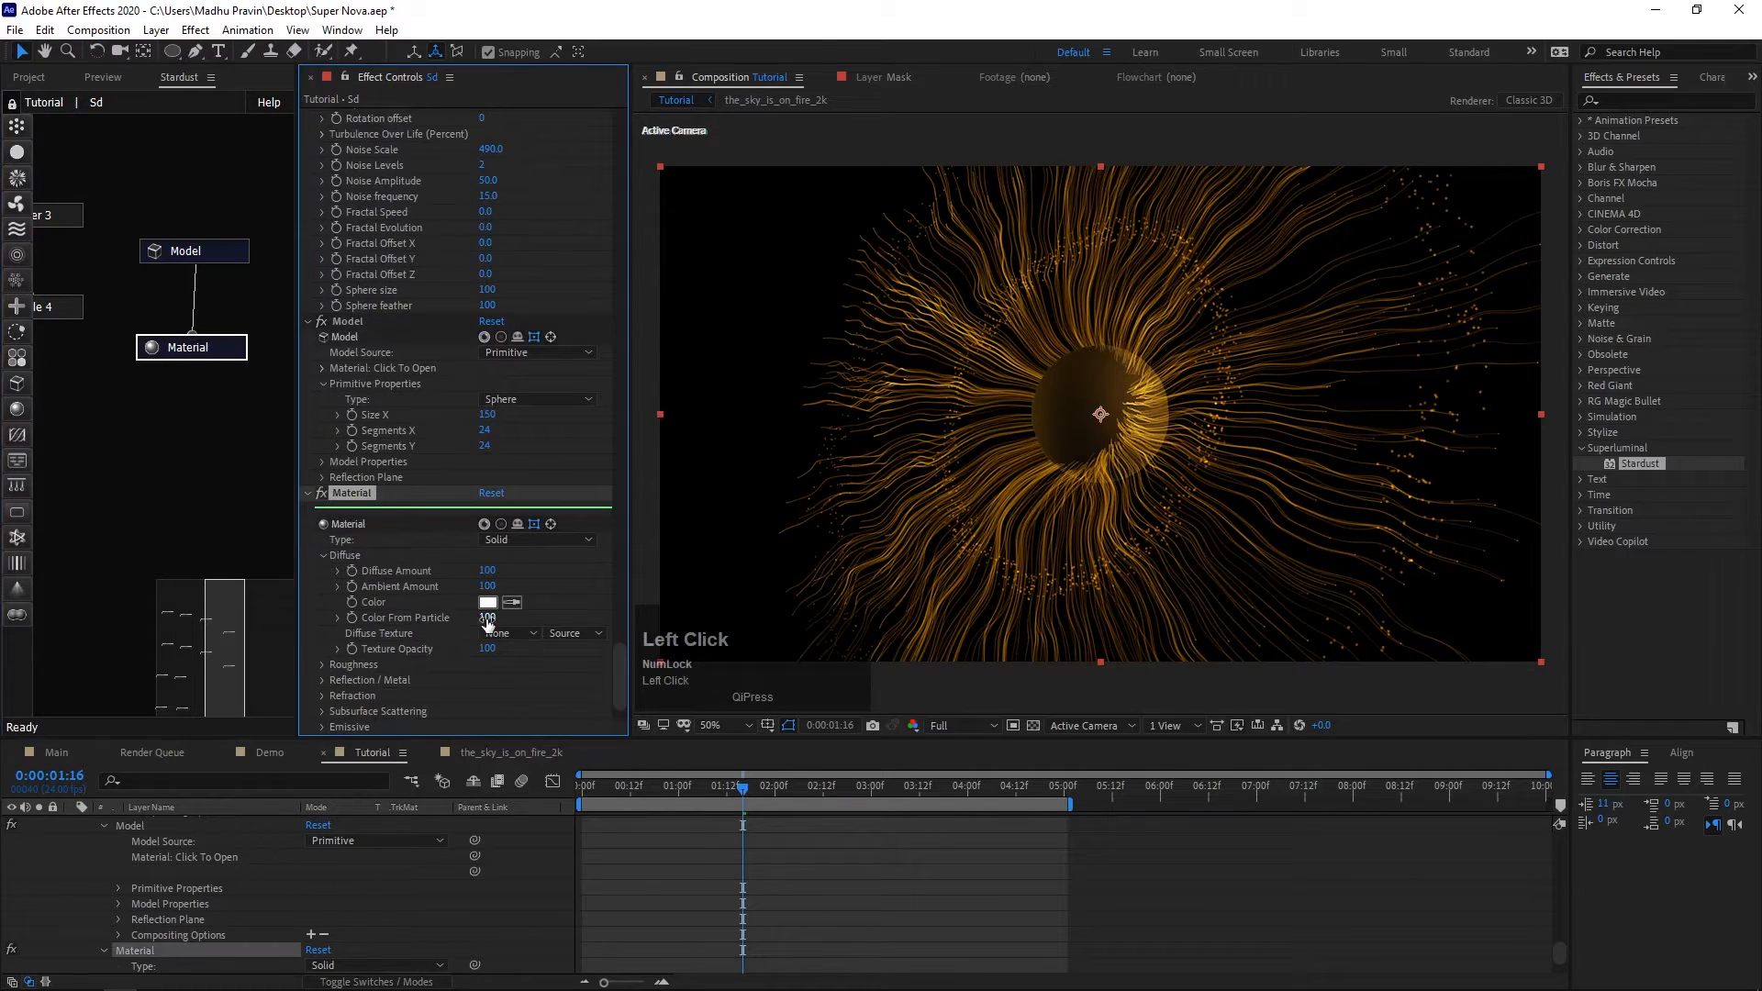
{"action": "left_click", "coordinate": [488, 602]}
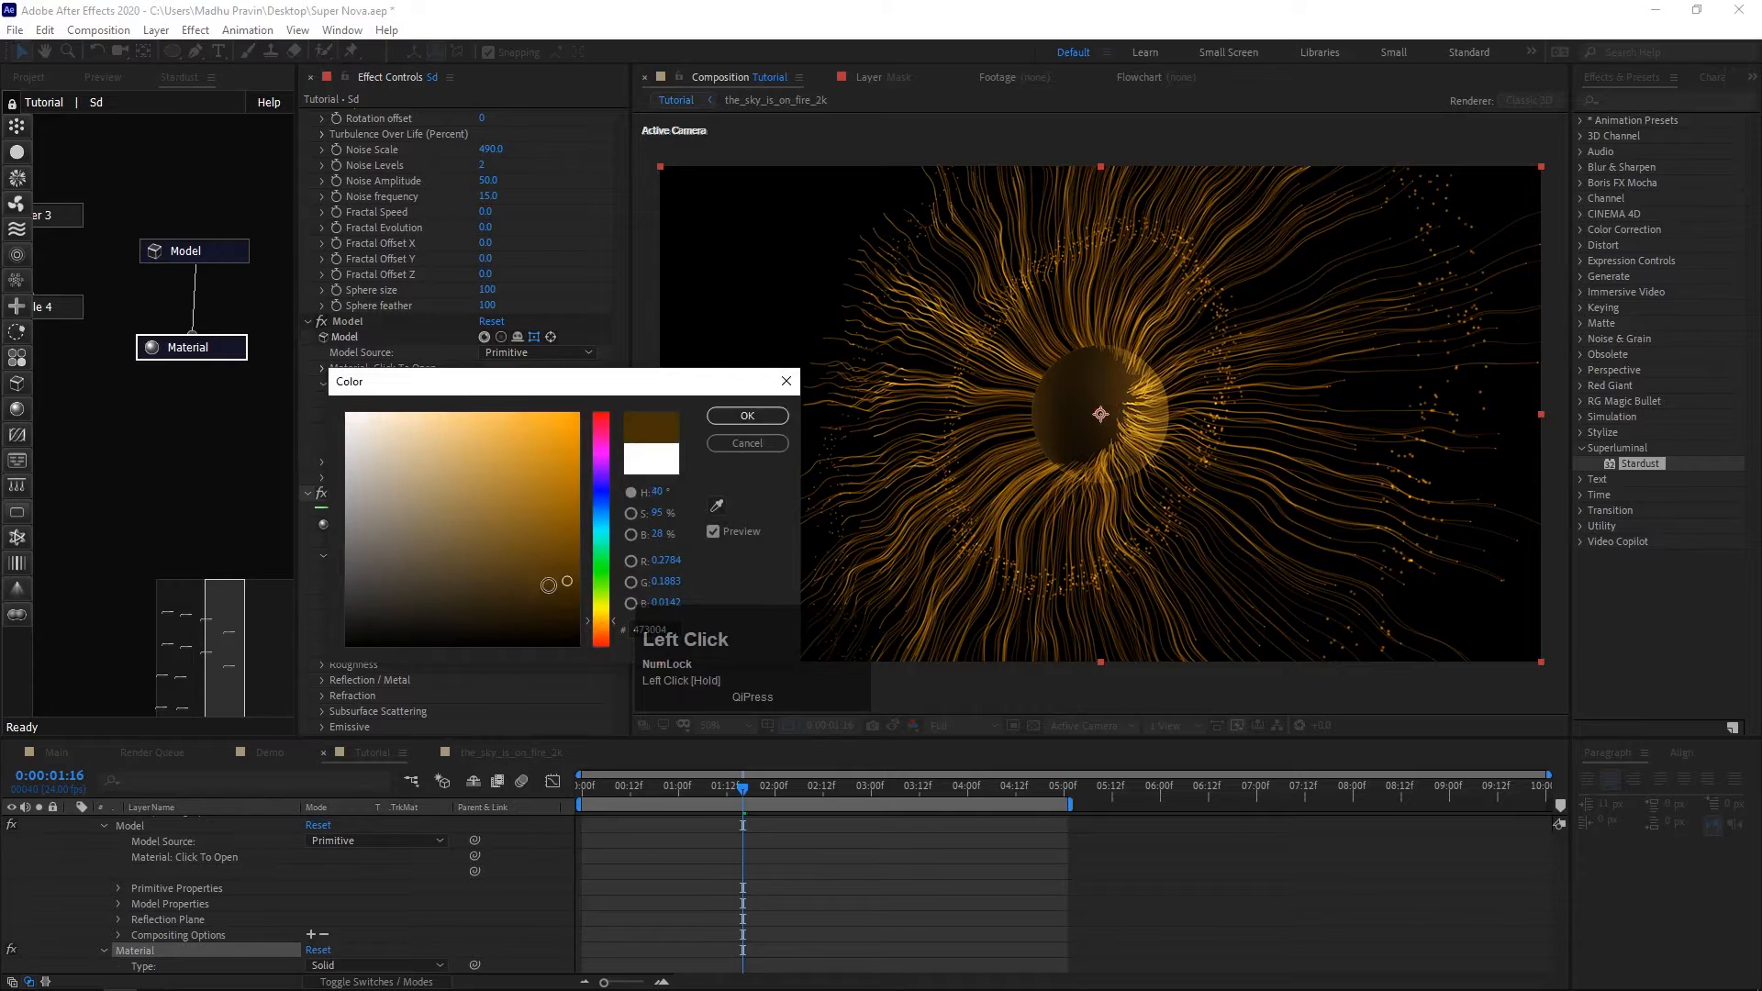
{"action": "left_click", "coordinate": [746, 443]}
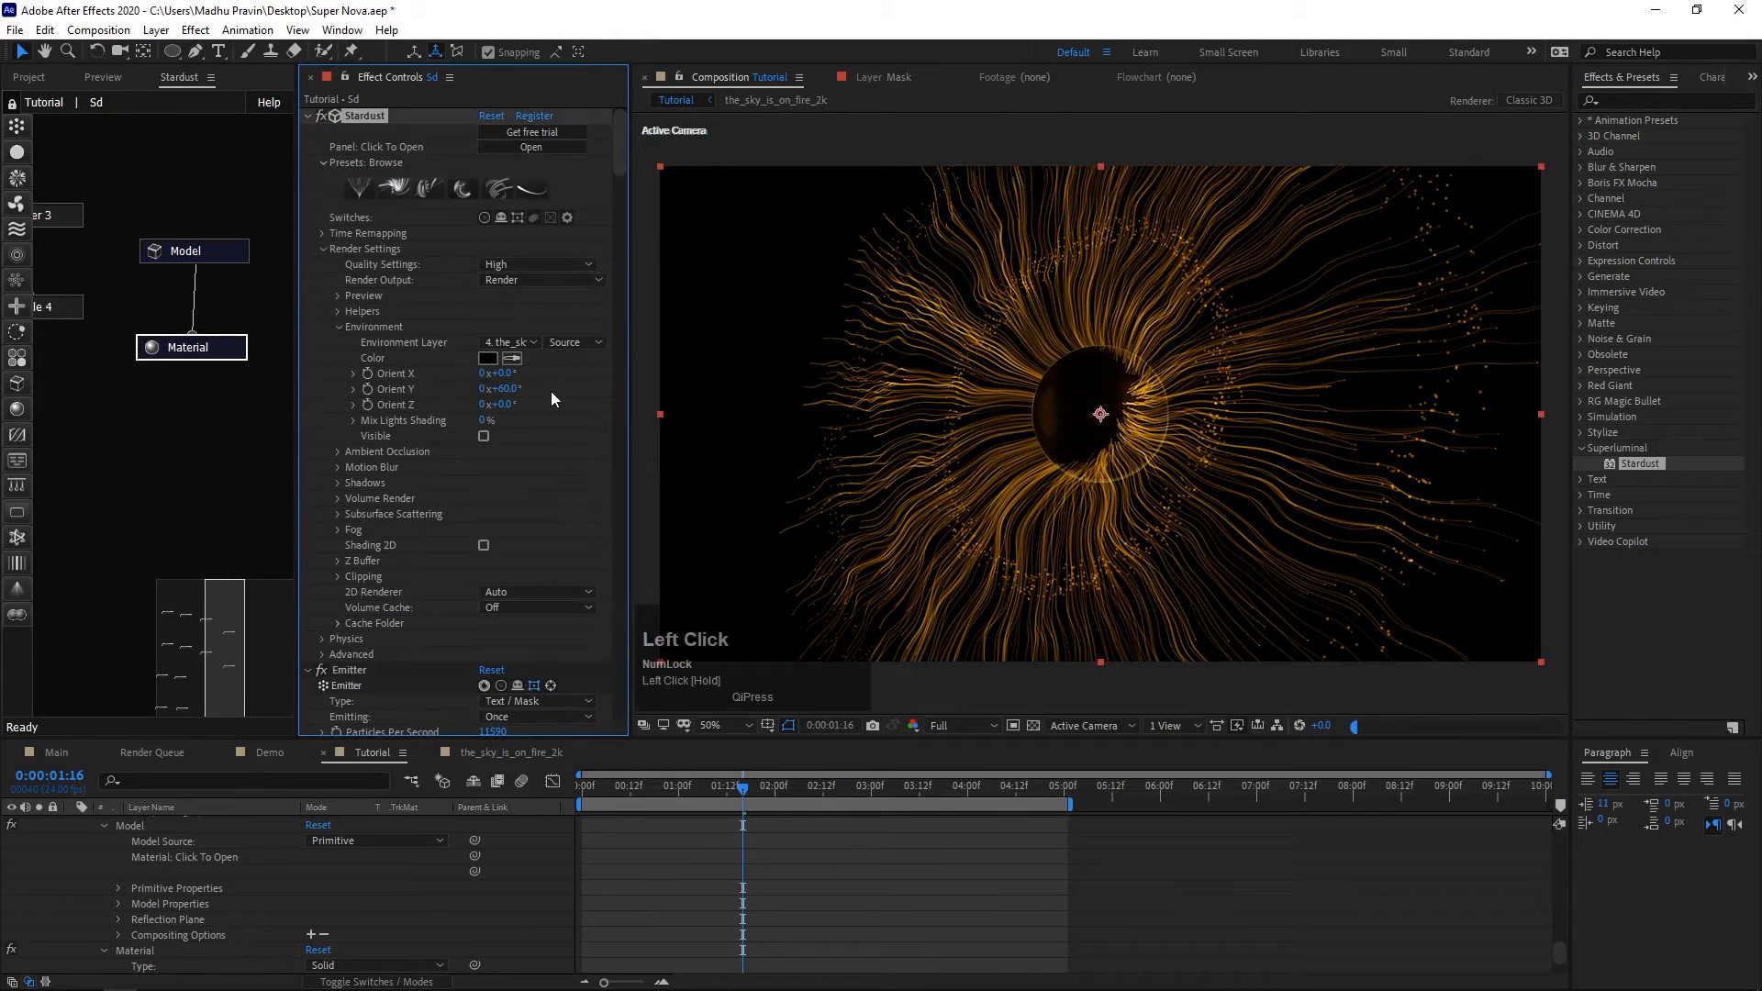
{"action": "left_click_drag", "start_coordinate": [503, 389], "coordinate": [551, 390]}
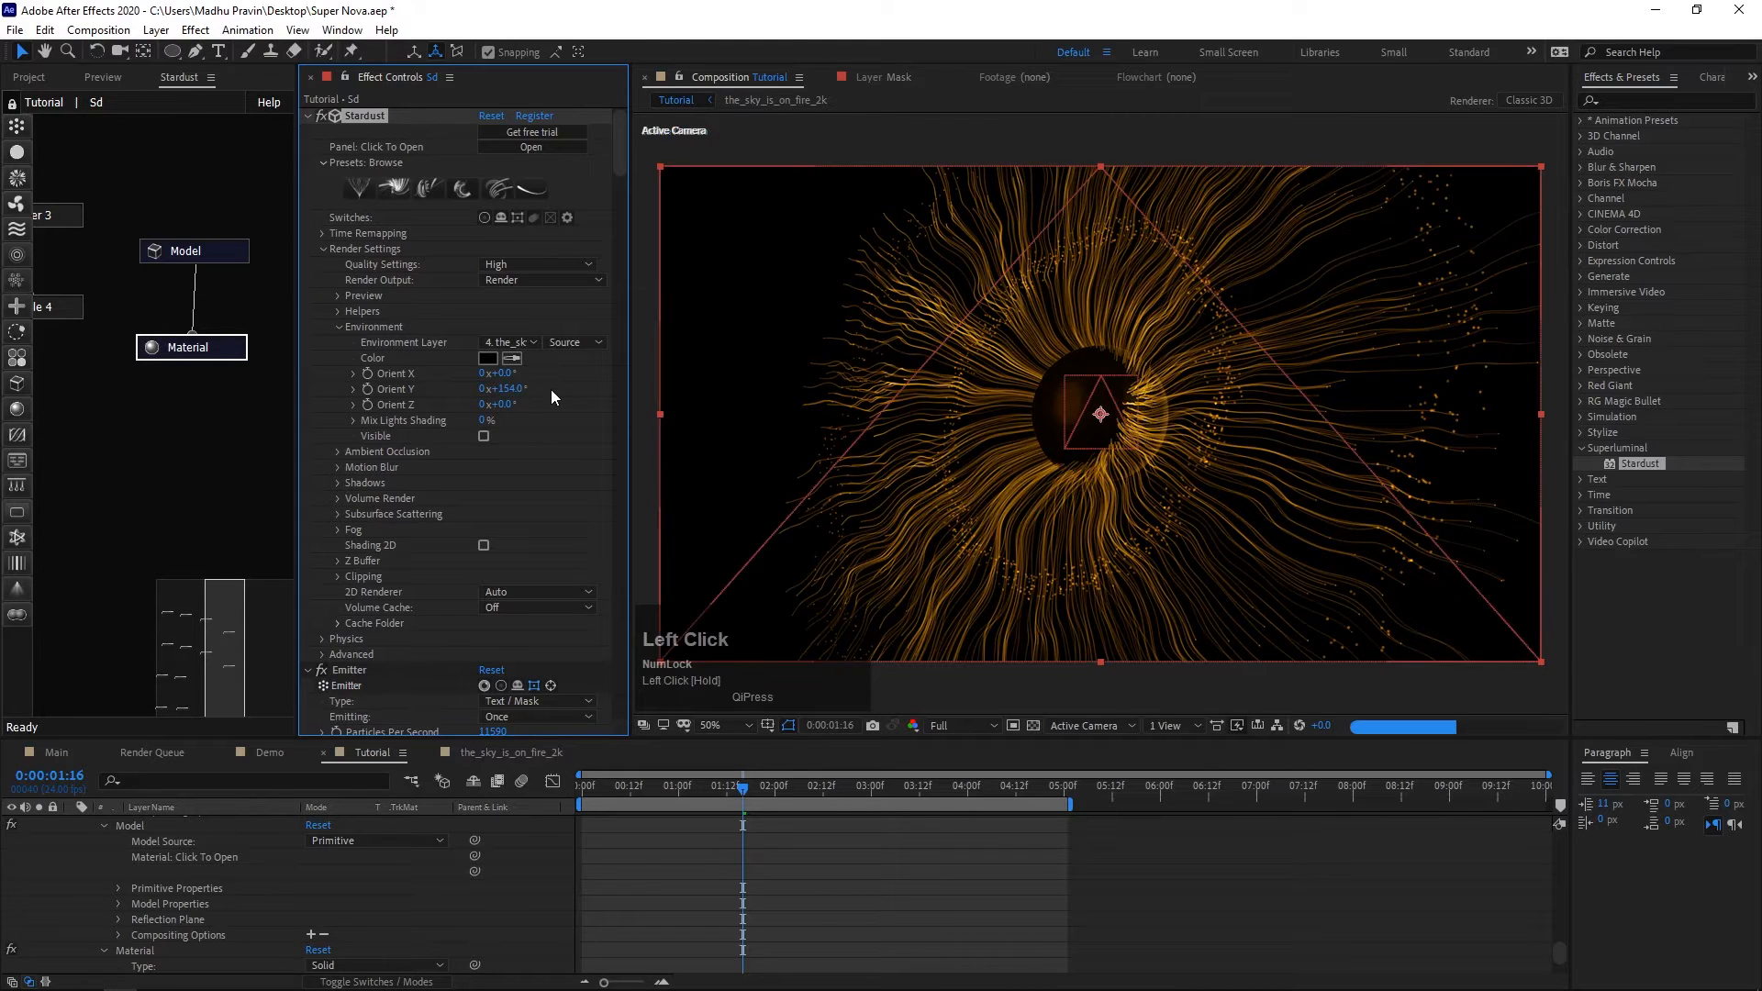
{"action": "scroll", "scroll_direction": "down", "scroll_amount": 3}
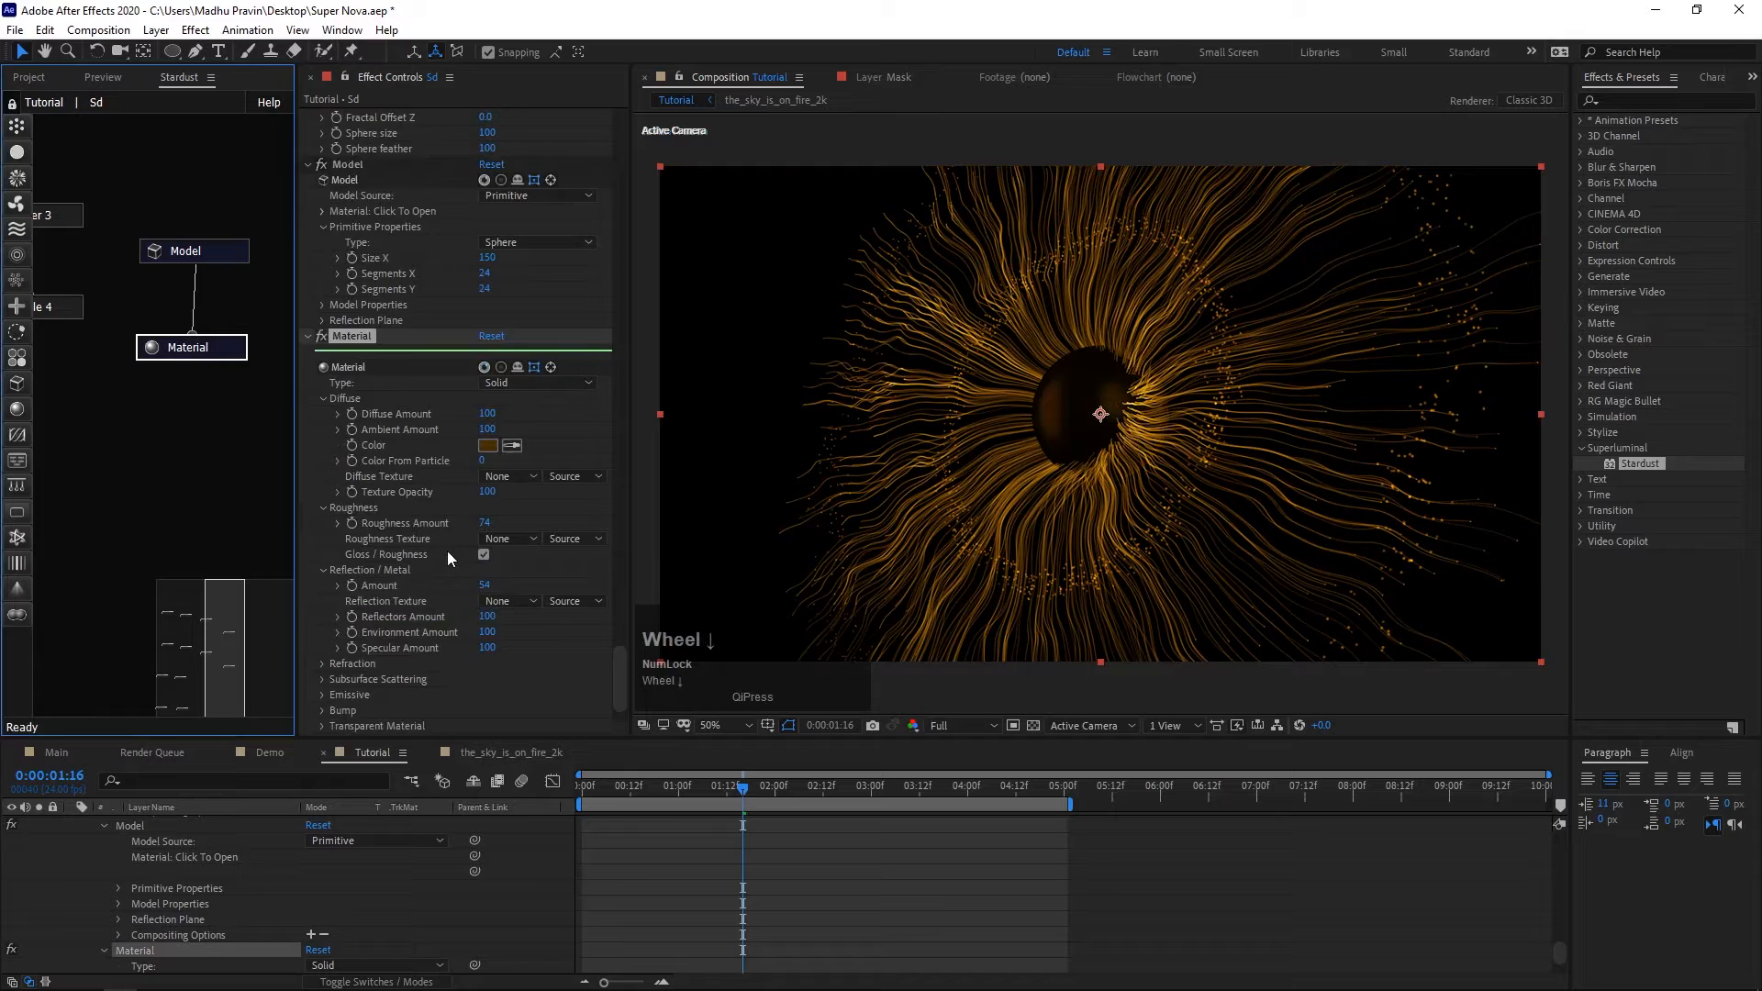